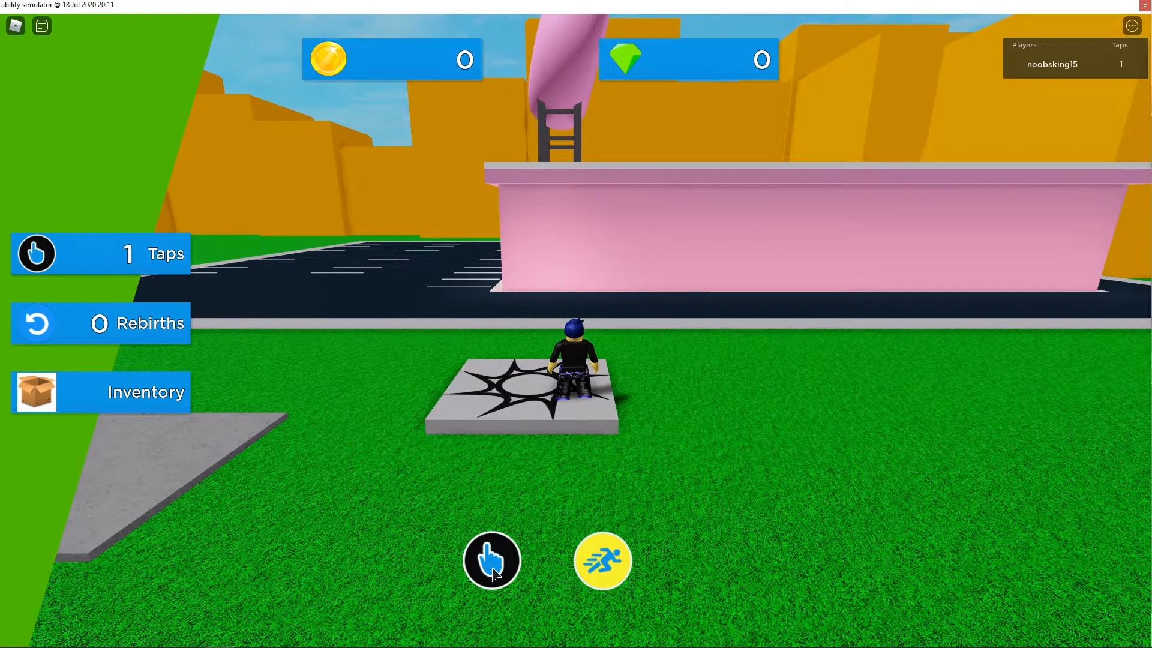
Tap the game's button four times to raise the Taps counter
click(491, 560)
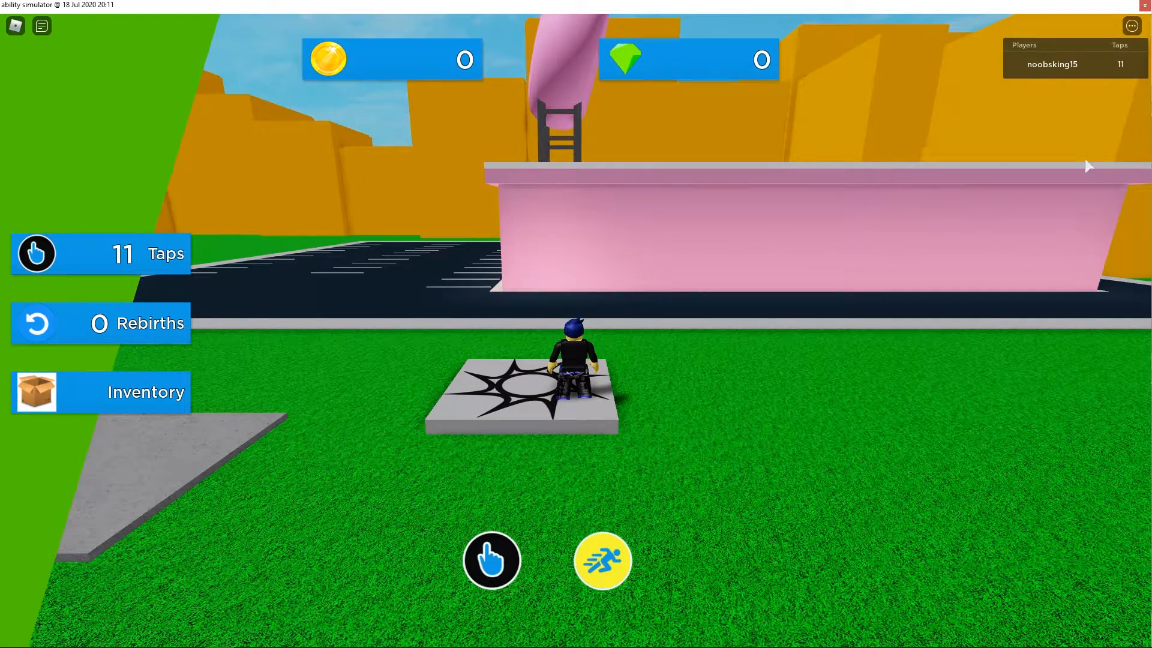
click(491, 560)
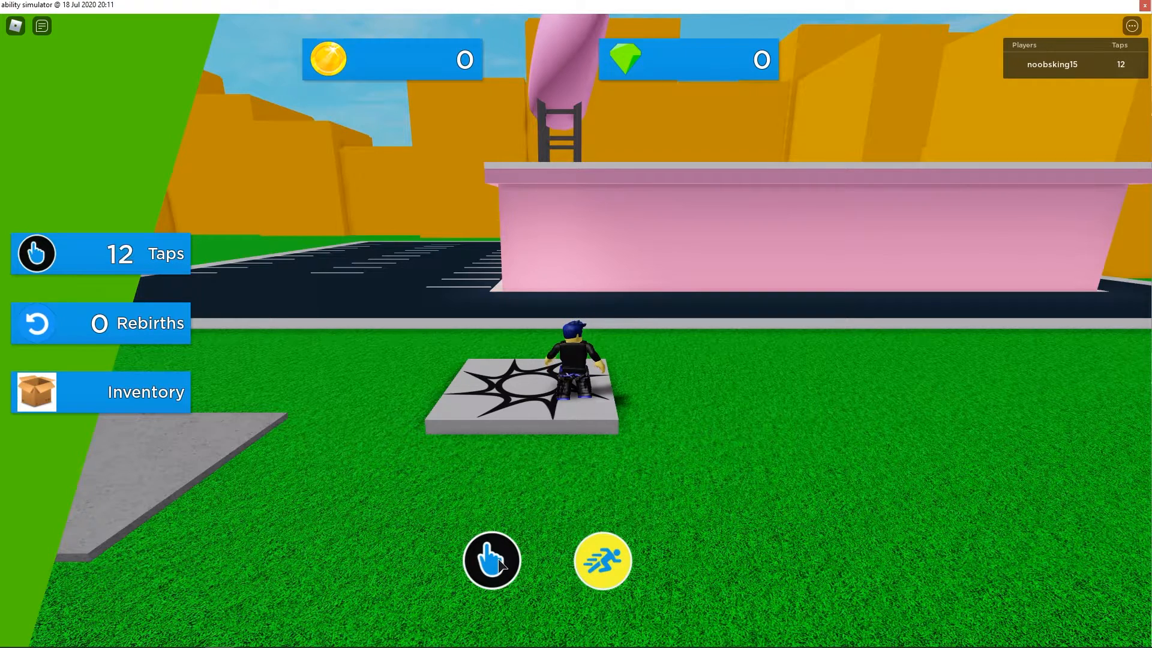
click(491, 560)
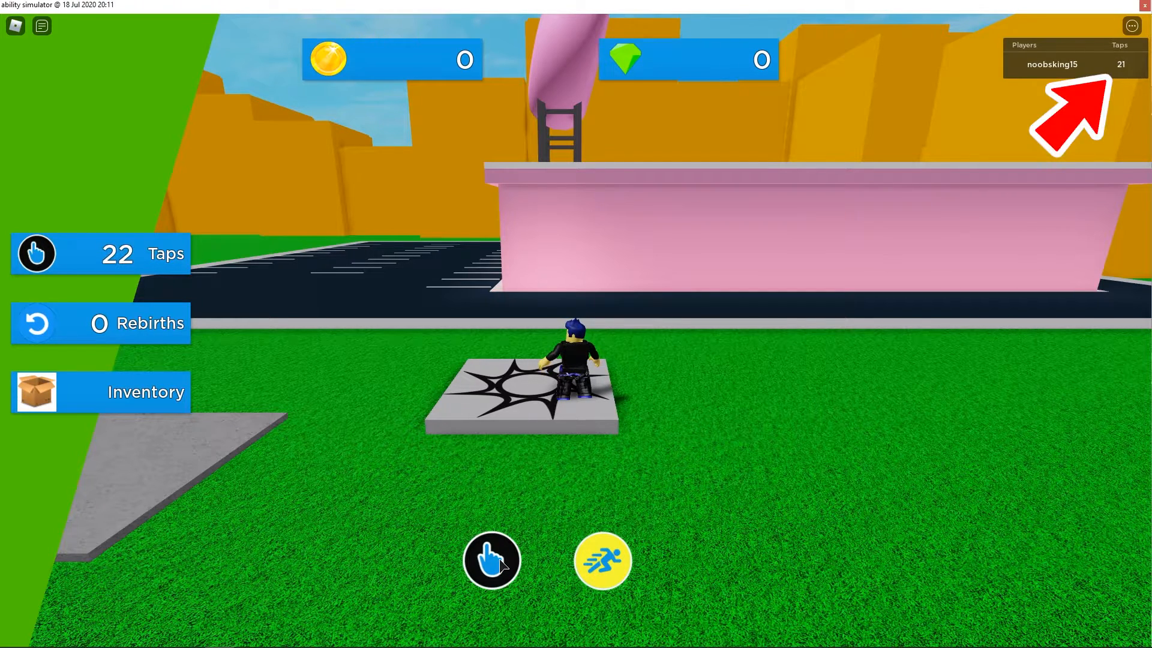
click(491, 560)
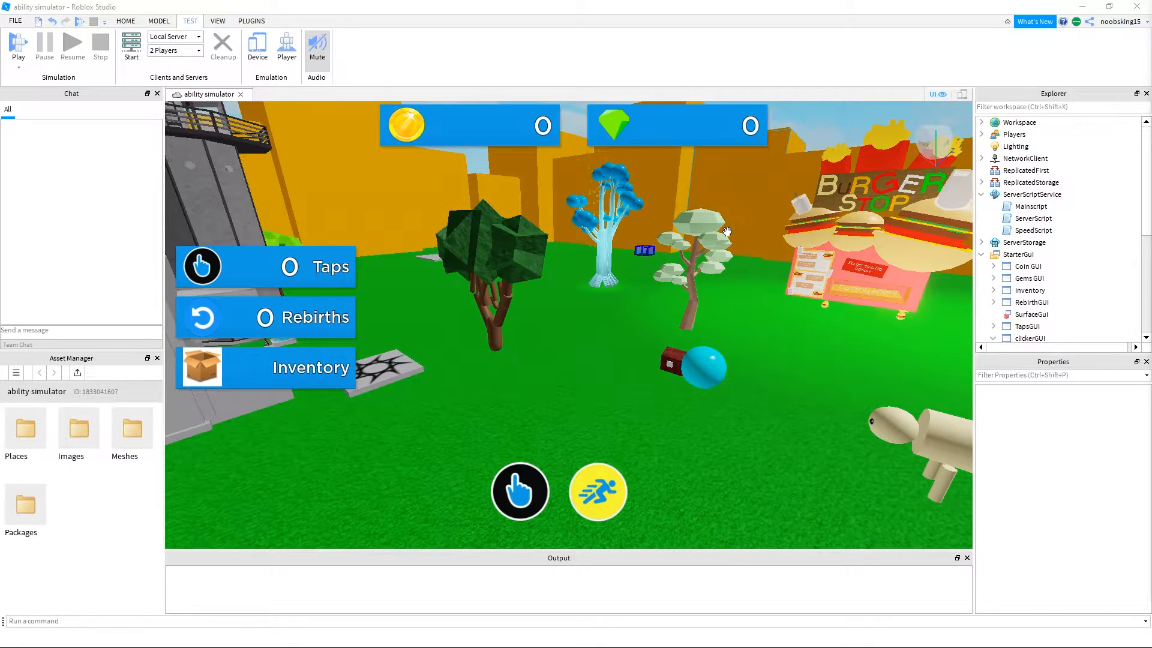
Insert a new Script into ServerScriptService to hold the Stats code
click(1035, 218)
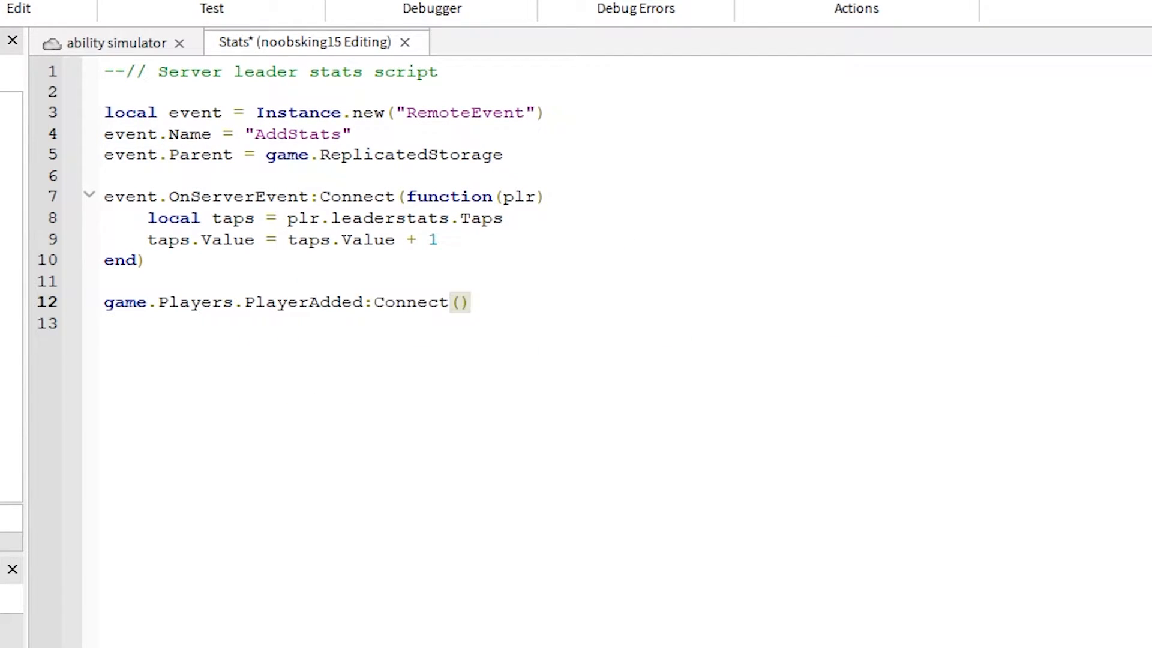
Write the PlayerAdded function creating leaderstats with a Taps IntValue, and apply the edits
text(function(plr))
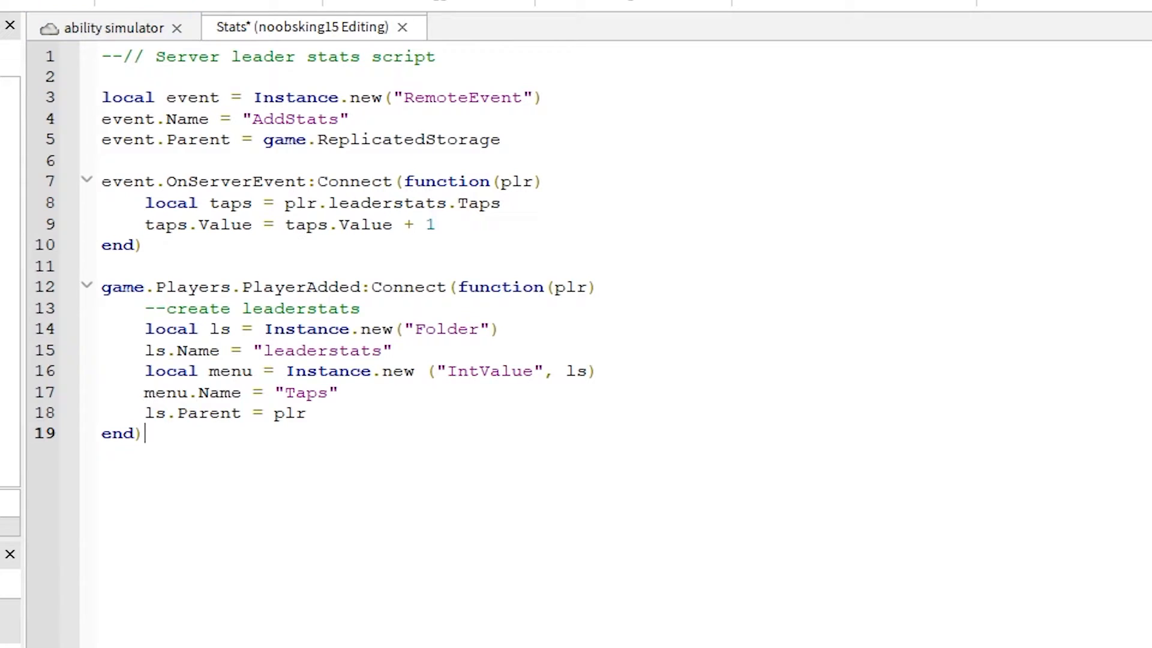
click(17, 45)
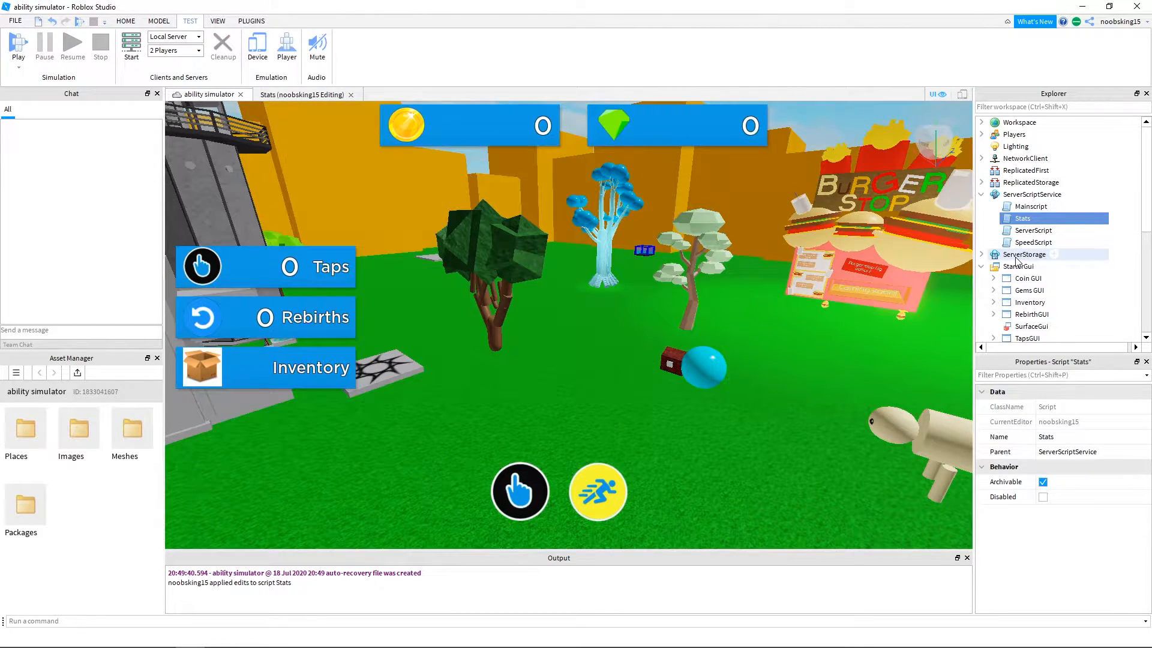
Expand clickerGUI in Explorer and open its LocalScript for editing
click(993, 254)
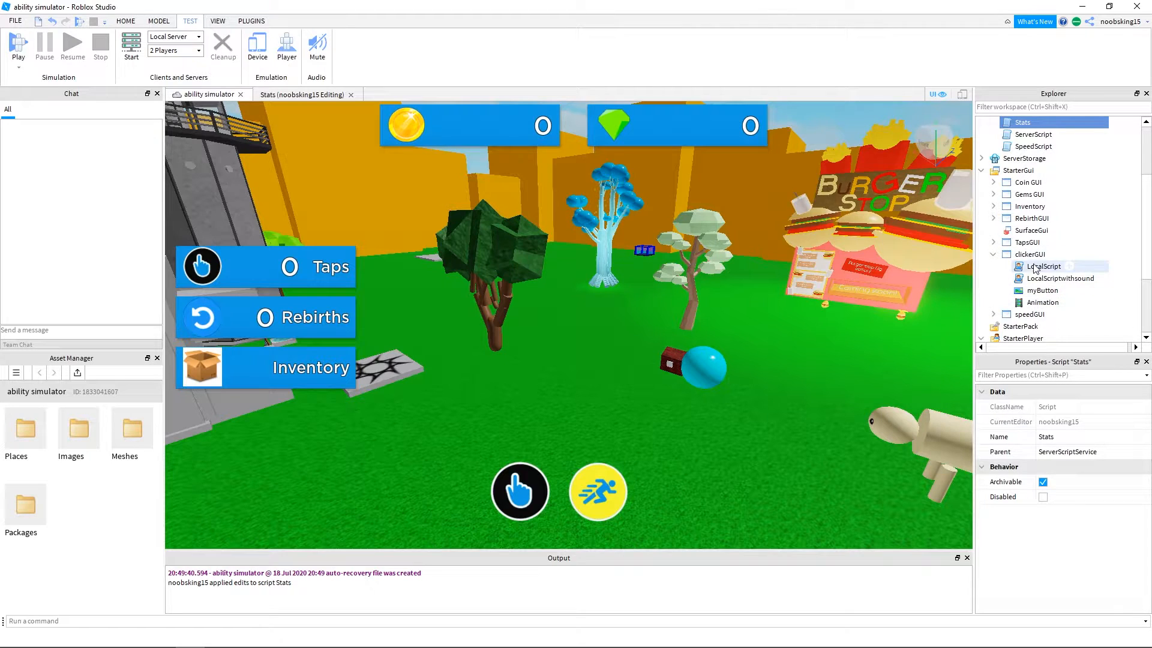
click(994, 243)
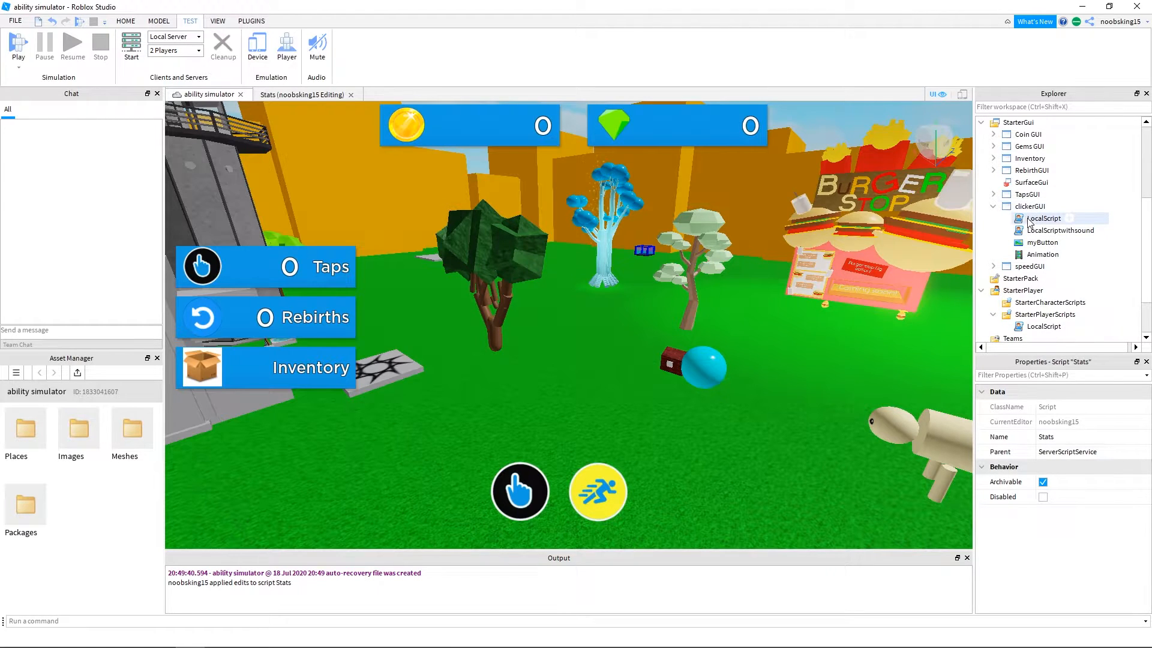
double_click(1043, 218)
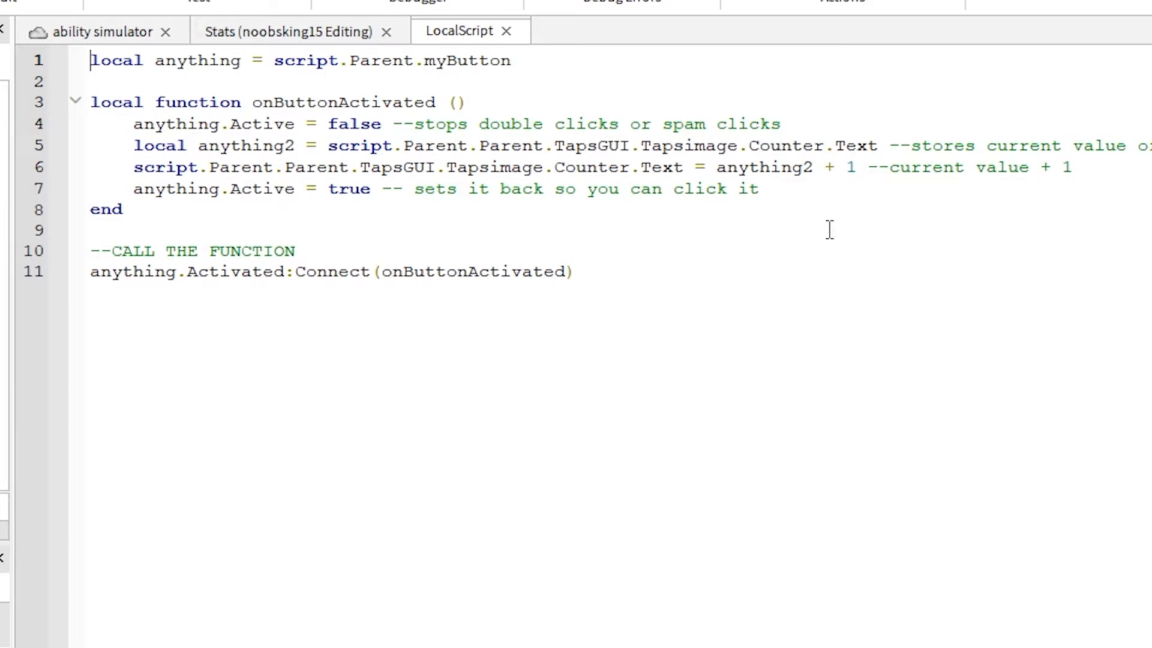
mouse_move(655, 304)
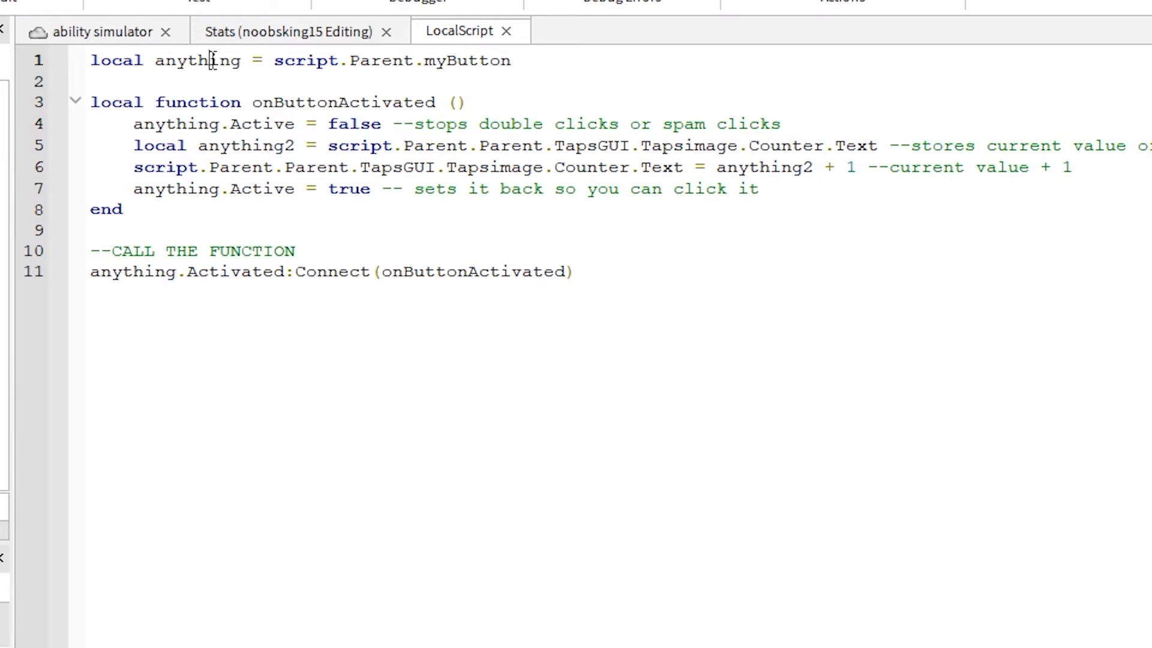
Rename both 'anything' variables to 'button' and 'anything2' to 'counter'
text(button)
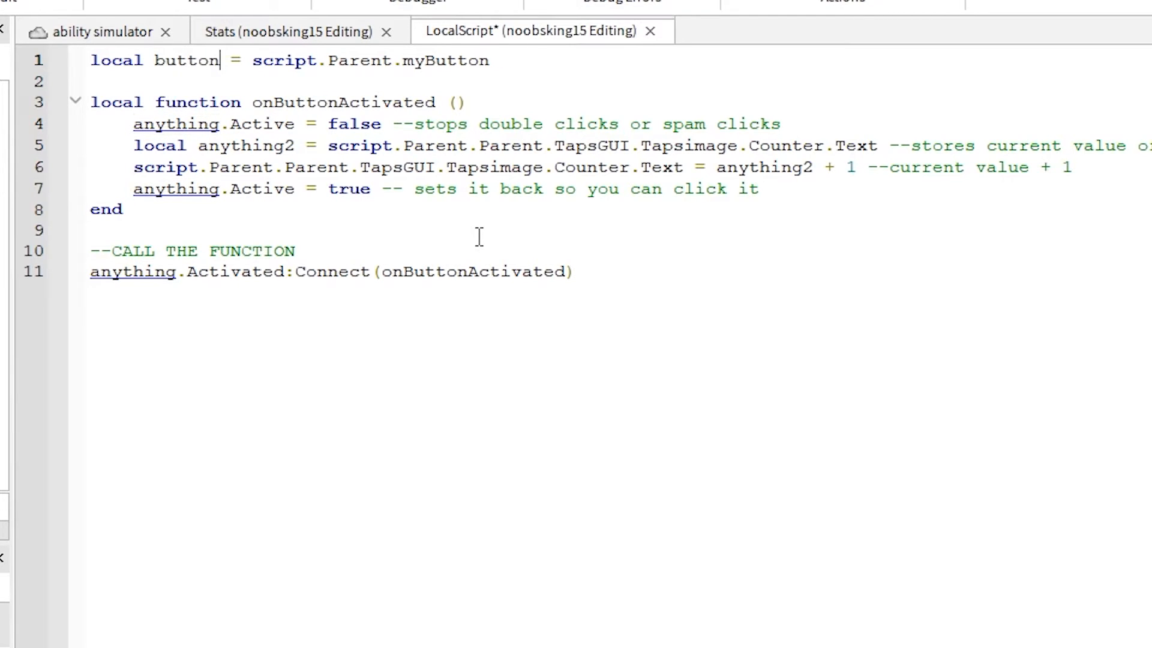
double_click(186, 60)
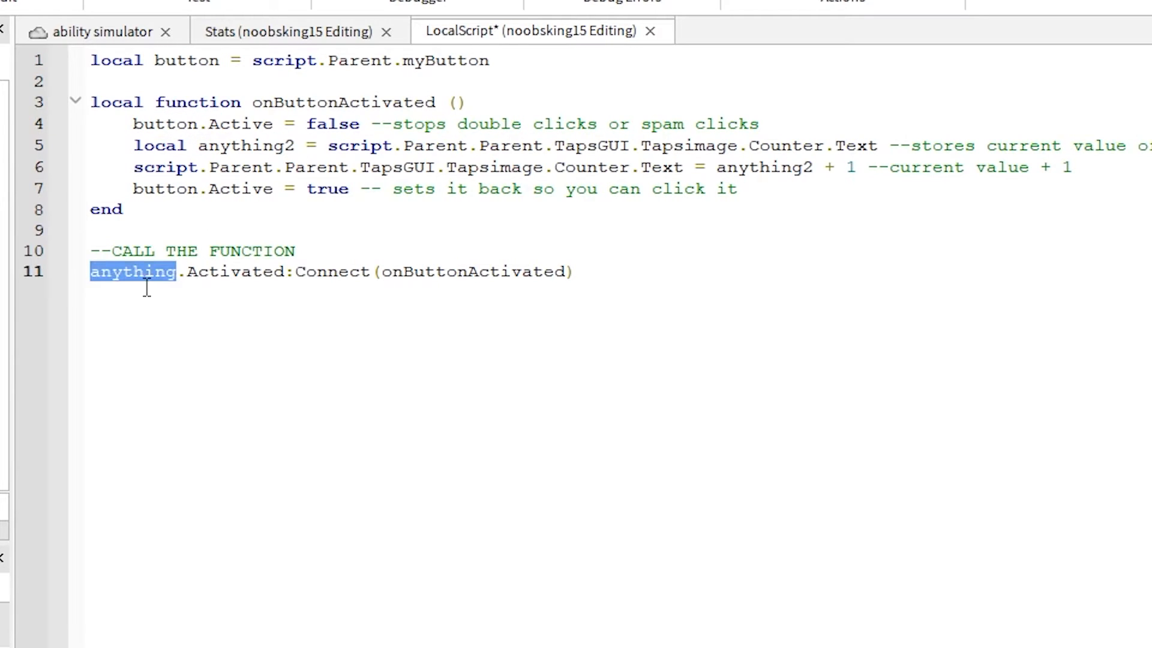
text(button)
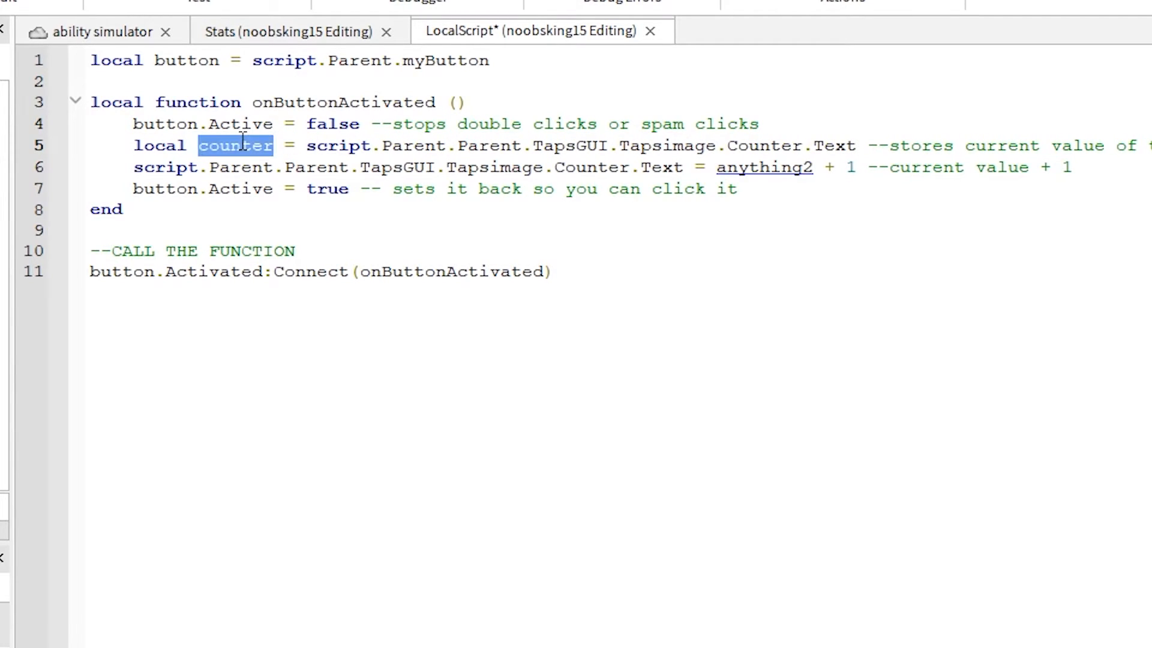
text(counter)
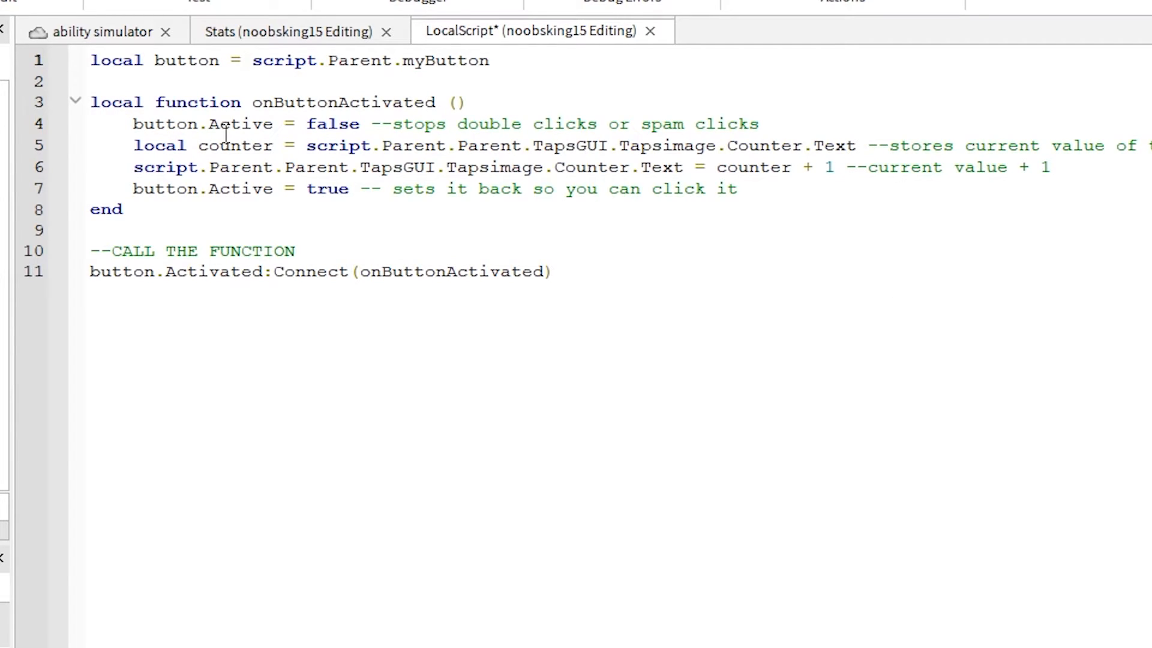
Add 'local event = game.ReplicatedStorage.AddStats' and 'event:FireServer()', then apply edits
text(local e)
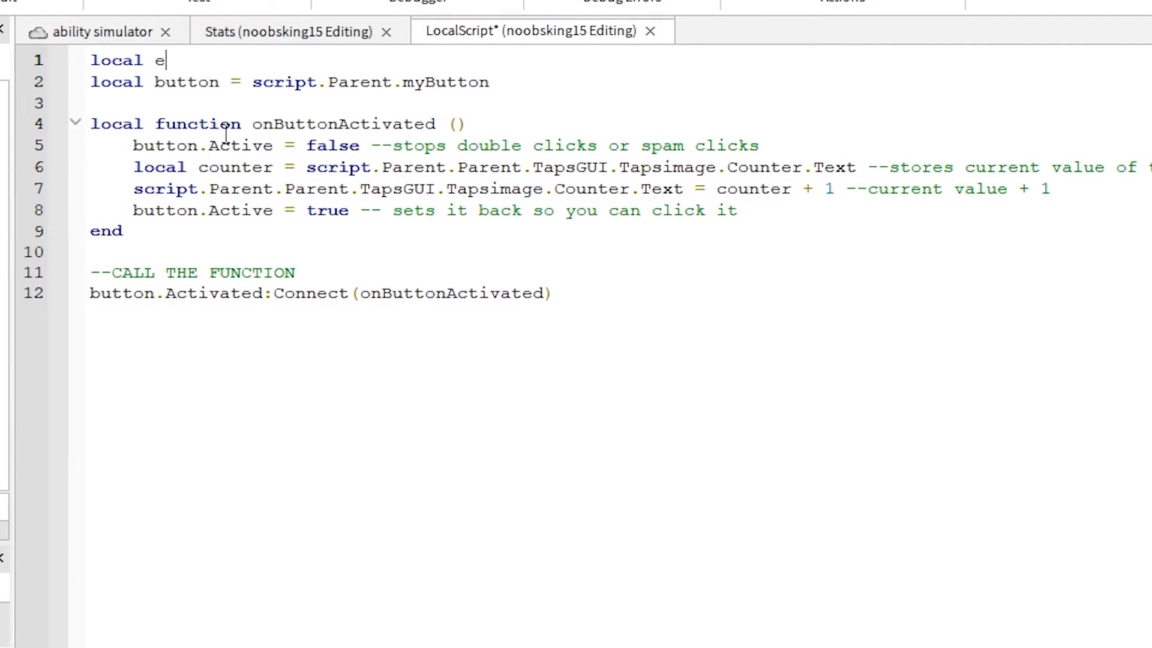
text(vent = game.ReplicatedStorage.AddStats)
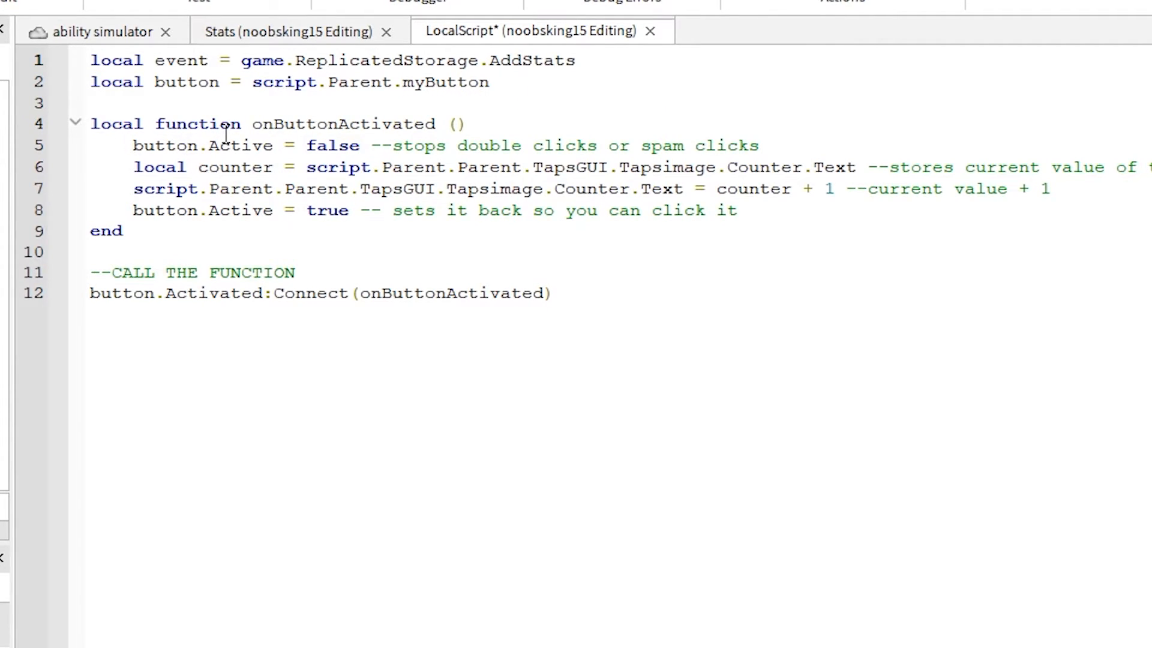
text(event)
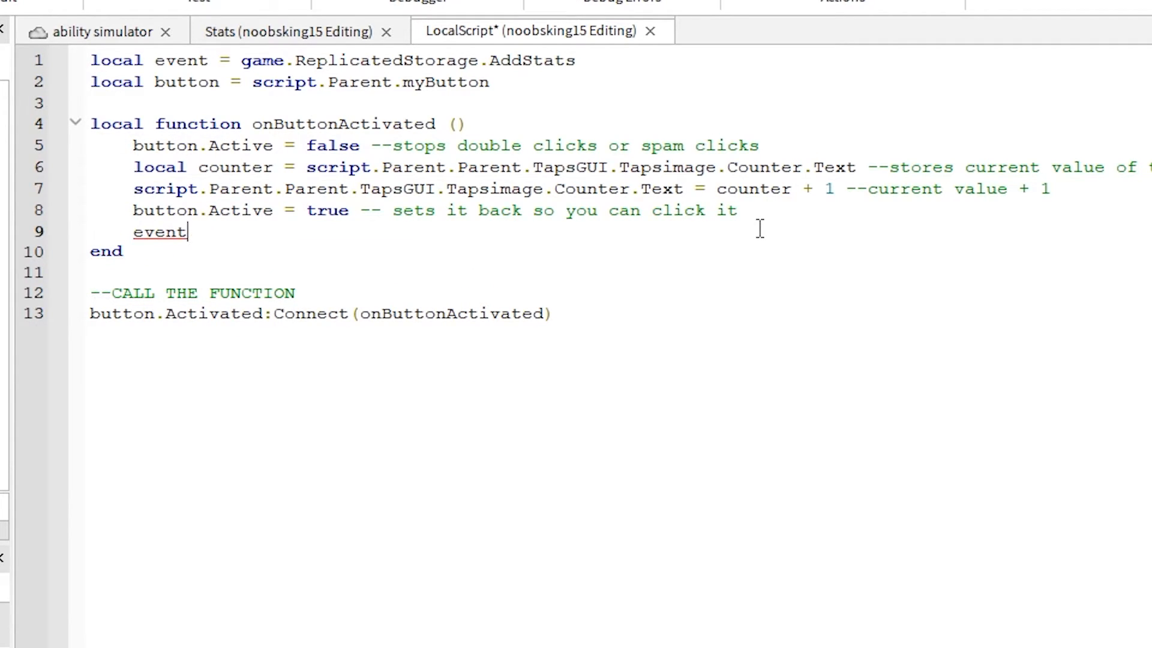
text(:FireServer()
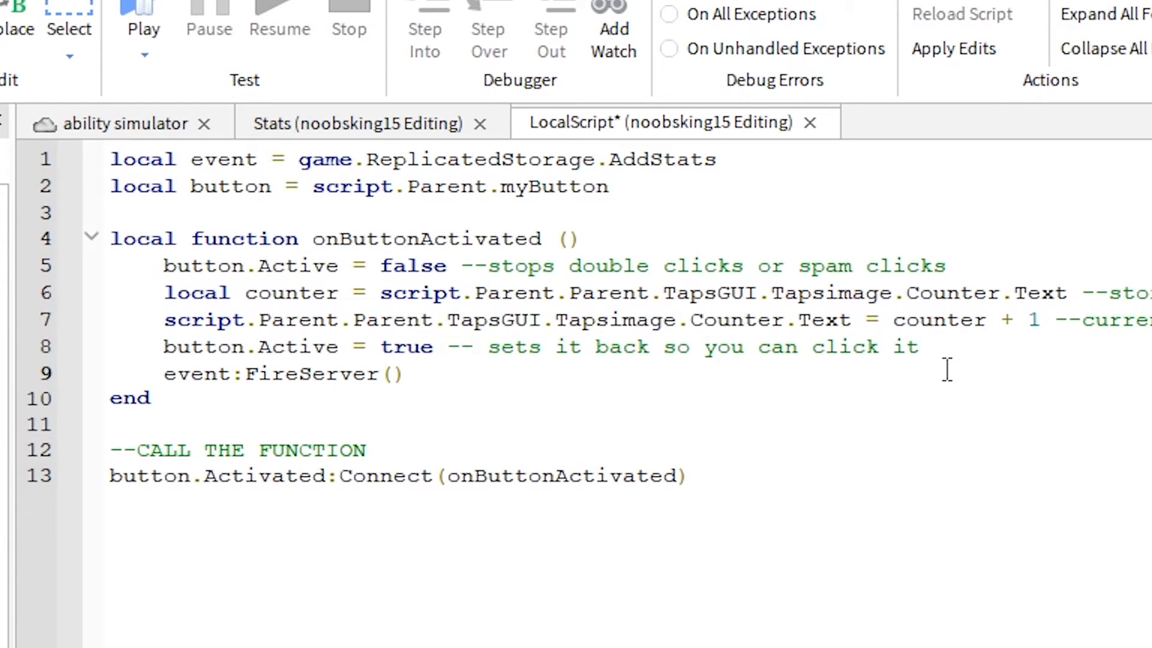
click(406, 374)
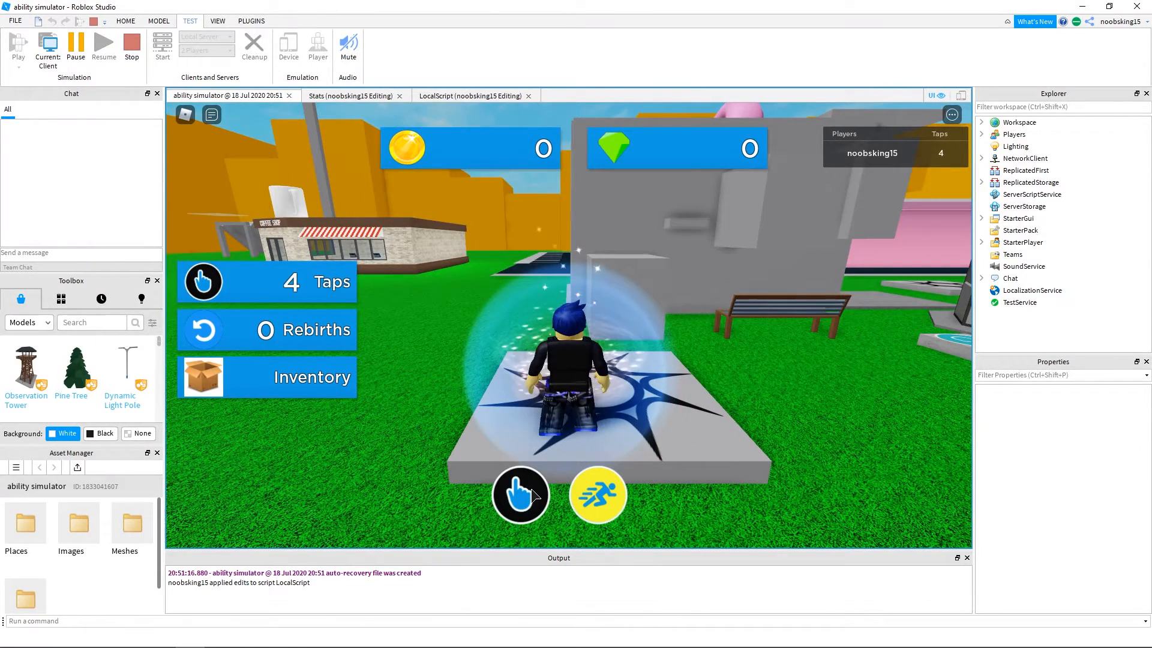
Tap in the playtest, then expand StarterGui and reopen the Stats script
click(520, 494)
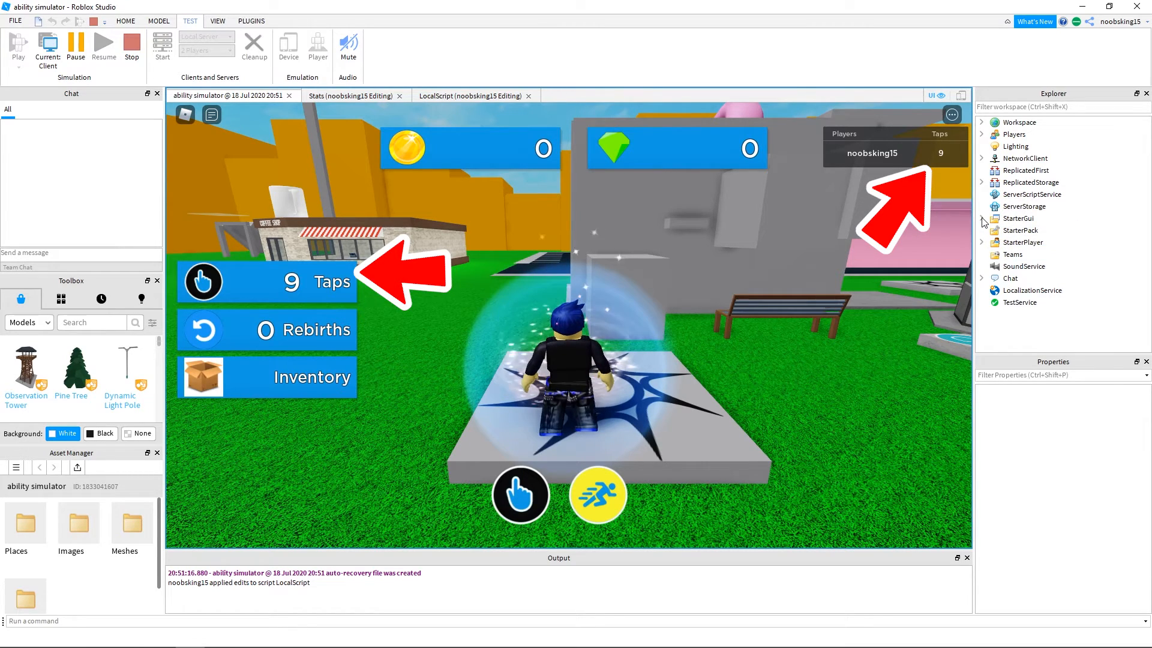
click(981, 219)
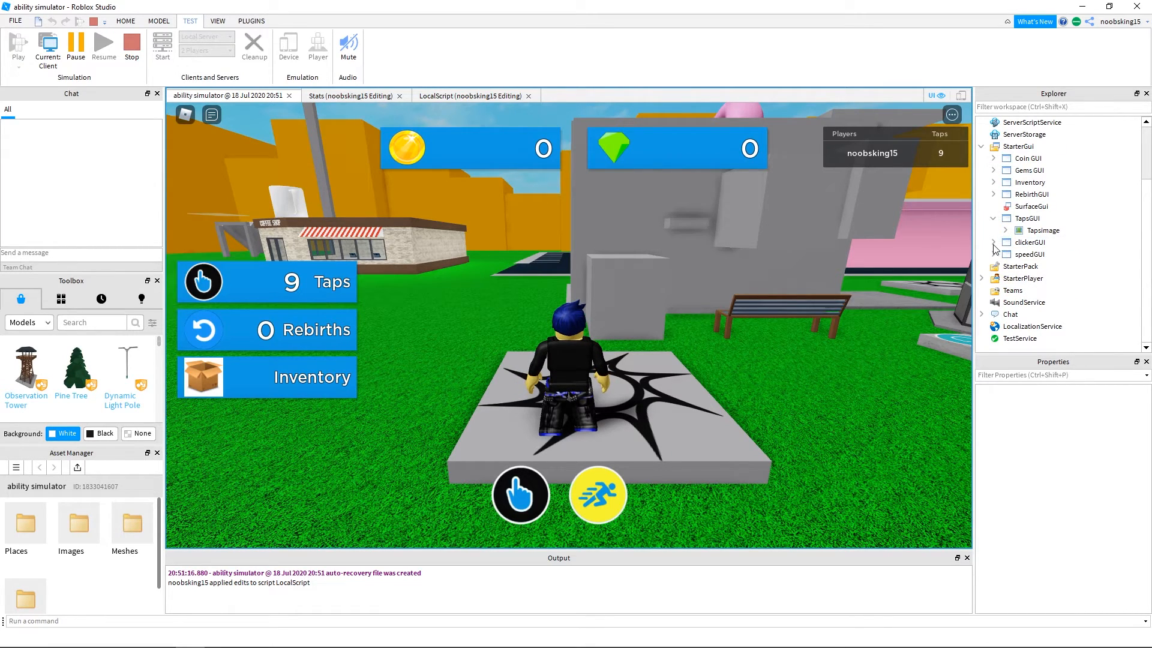
double_click(1042, 253)
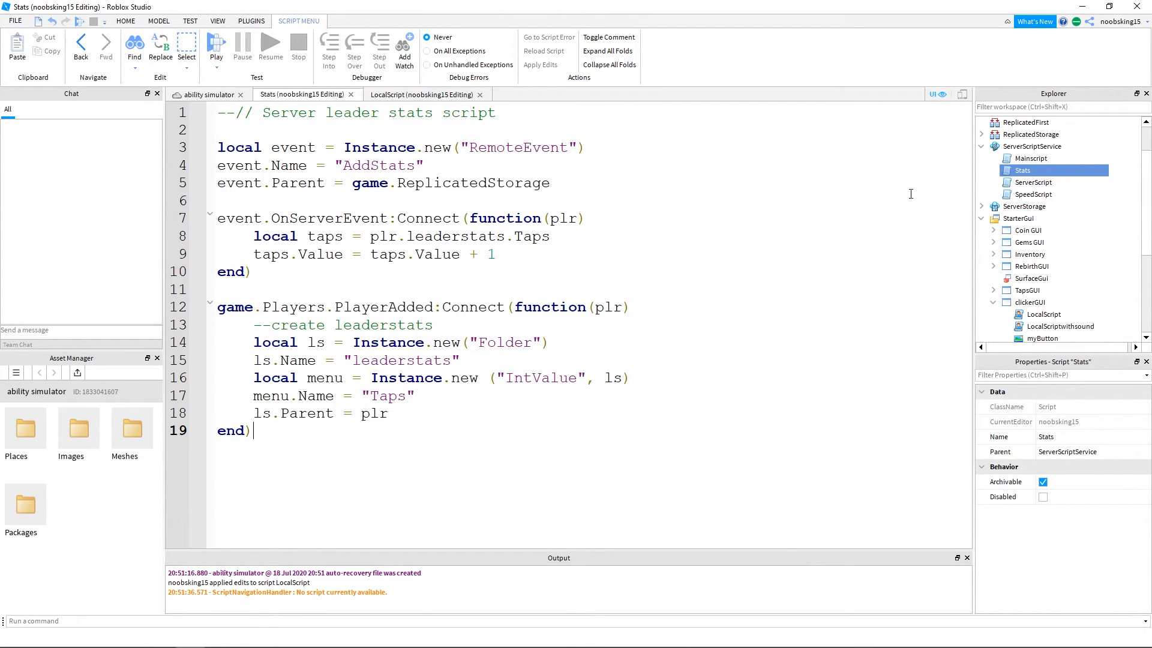
mouse_move(932, 405)
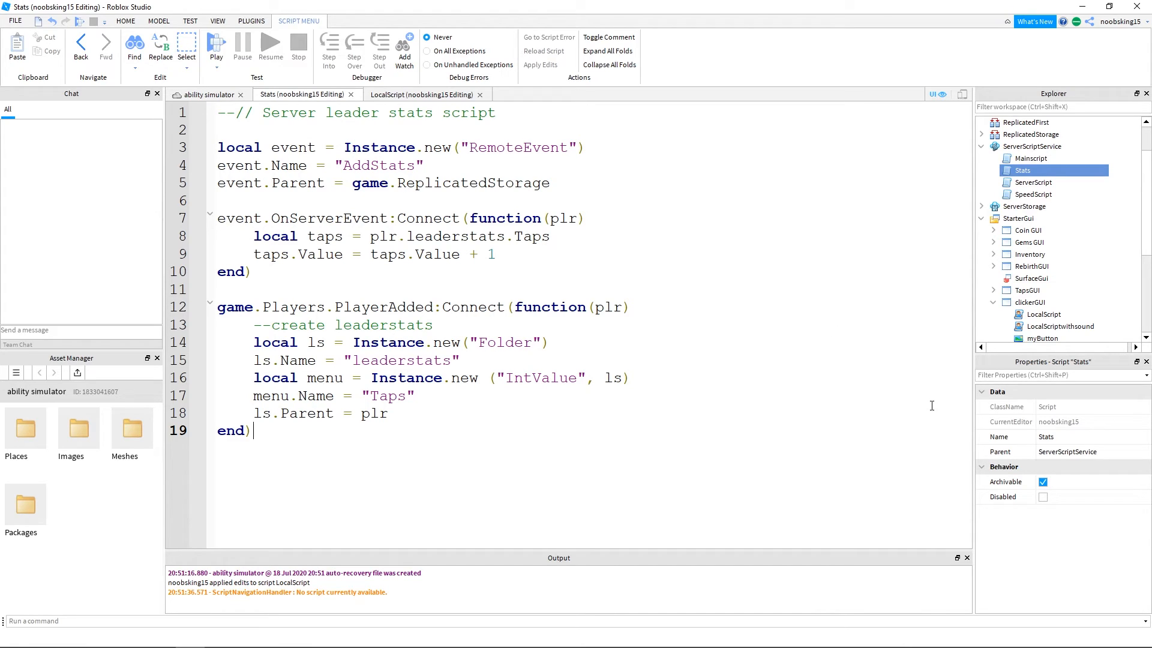